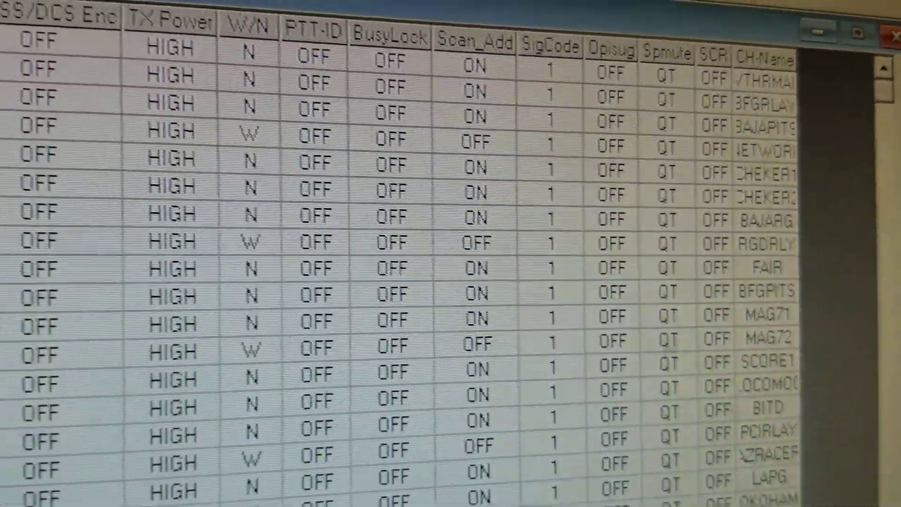
scroll(left, 3)
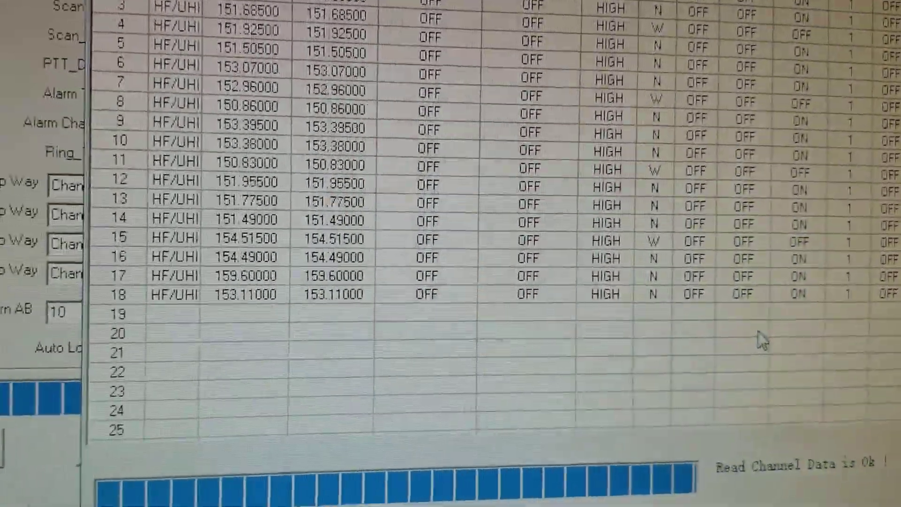
scroll(up, 3)
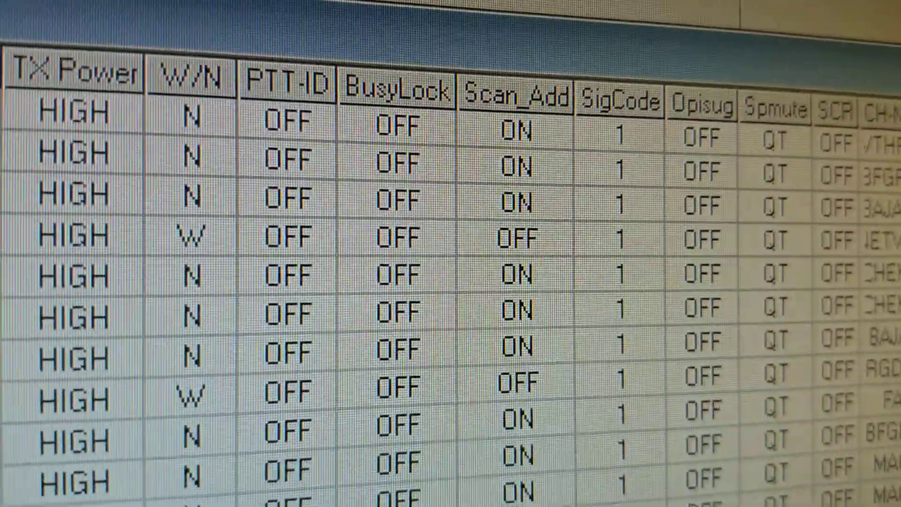
scroll(left, 3)
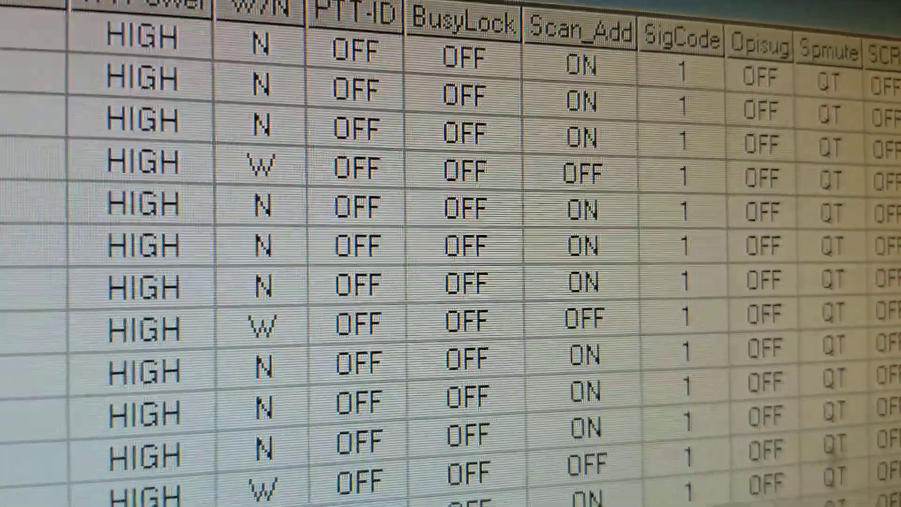
scroll(left, 3)
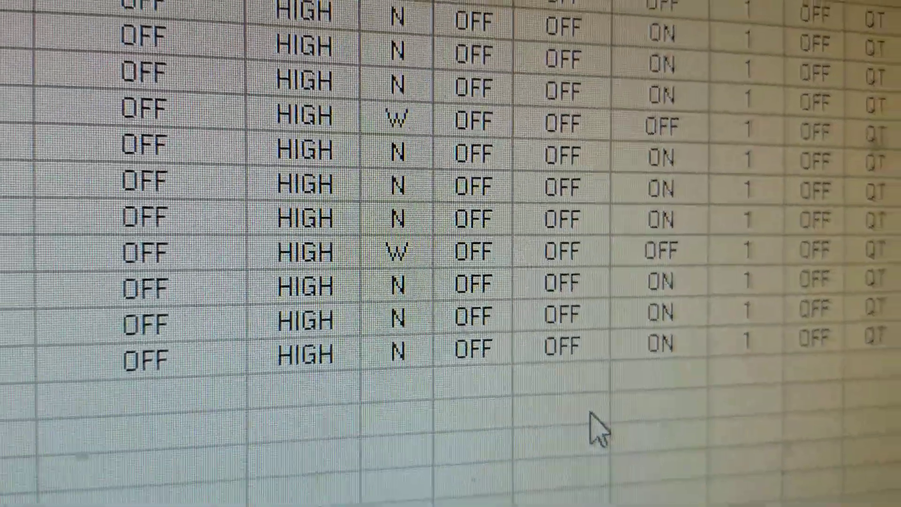
scroll(up, 3)
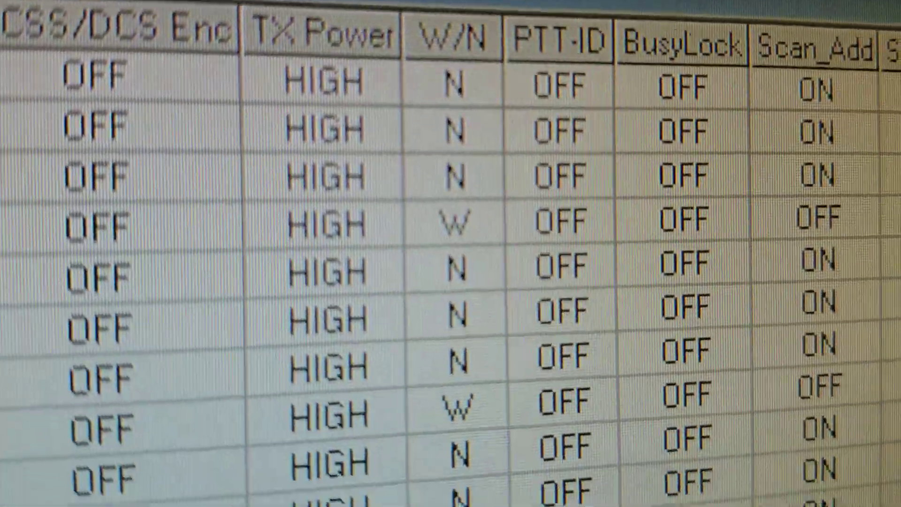
scroll(right, 3)
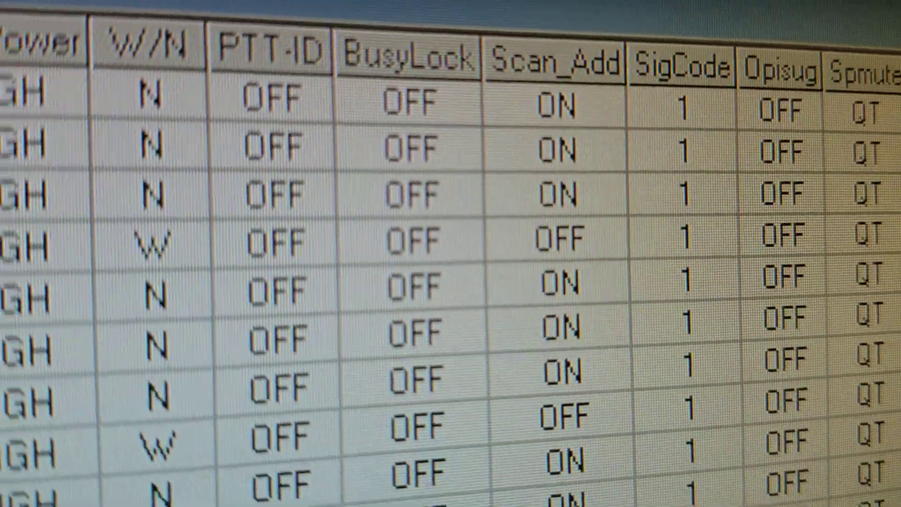
scroll(down, 3)
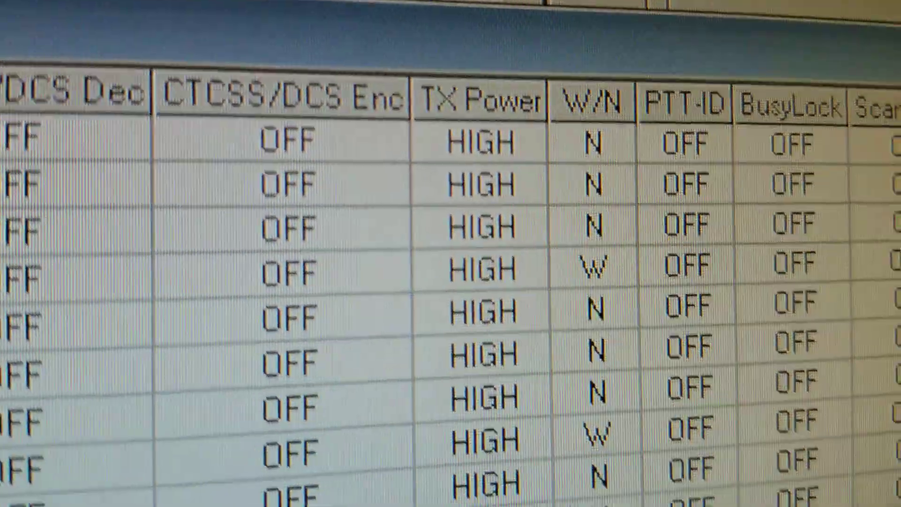
scroll(down, 3)
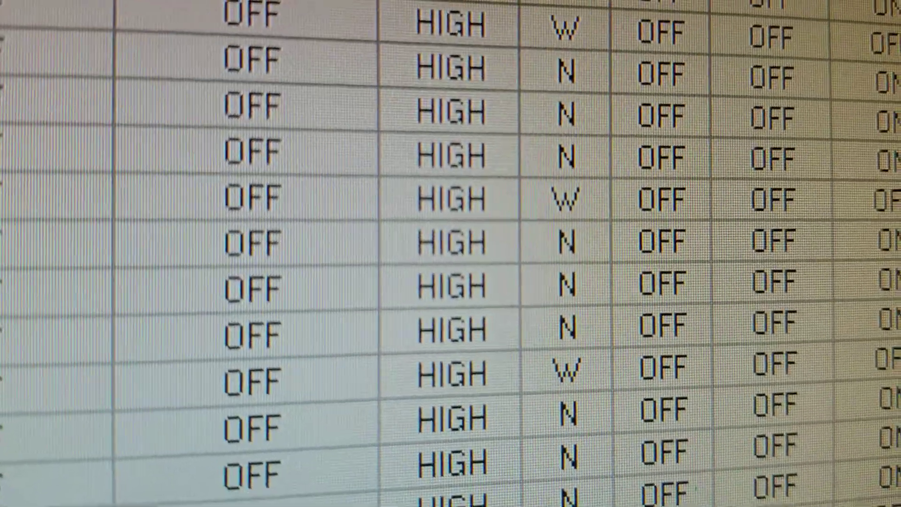